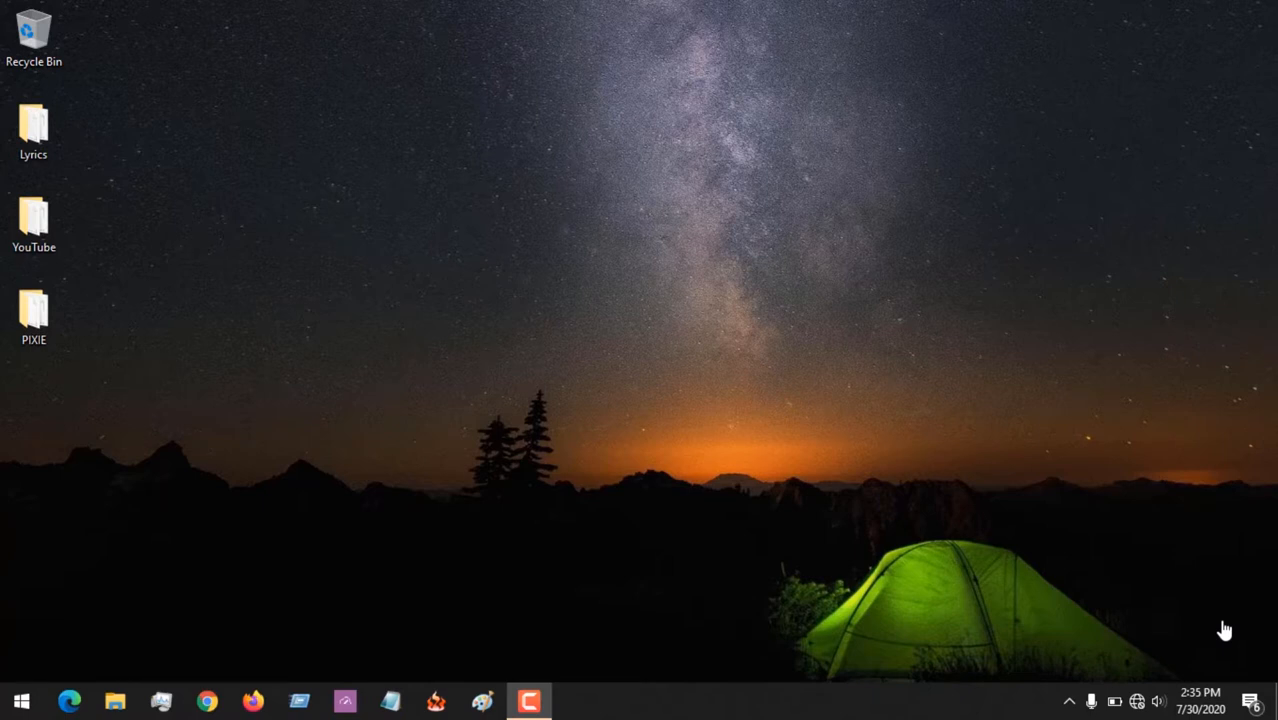
{"action": "mouse_move", "coordinate": [598, 414]}
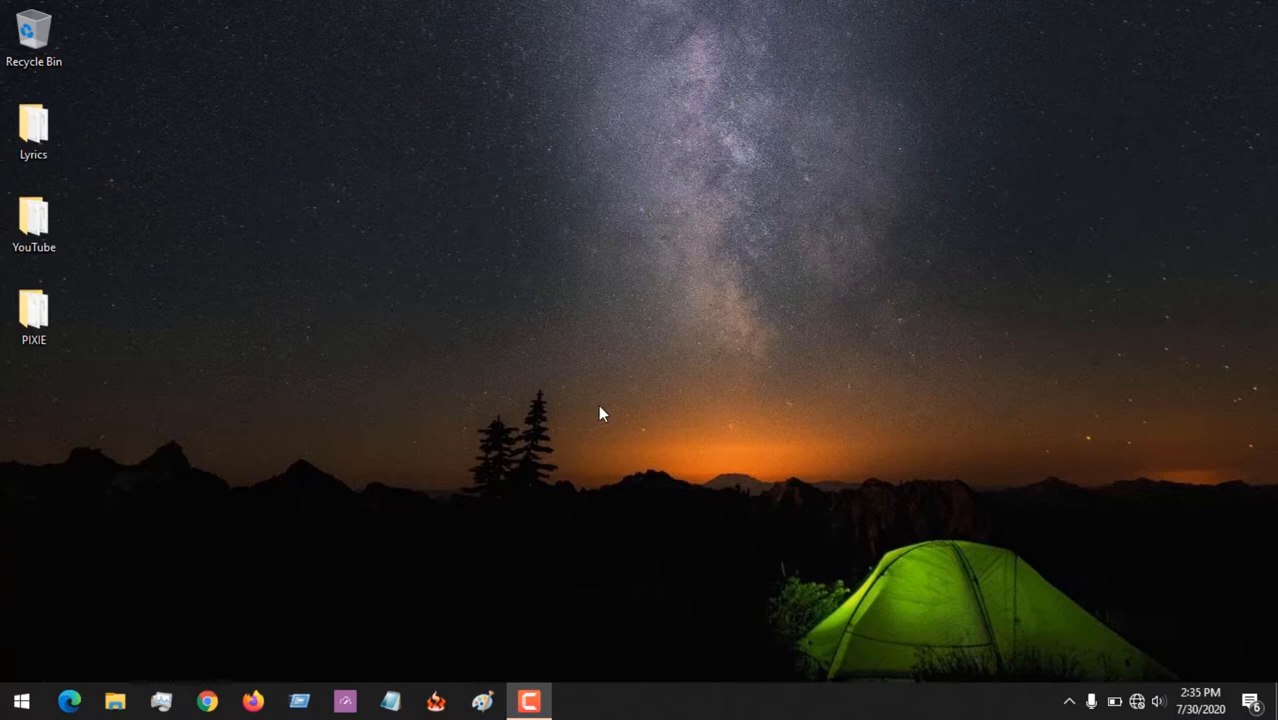
{"action": "mouse_move", "coordinate": [216, 440]}
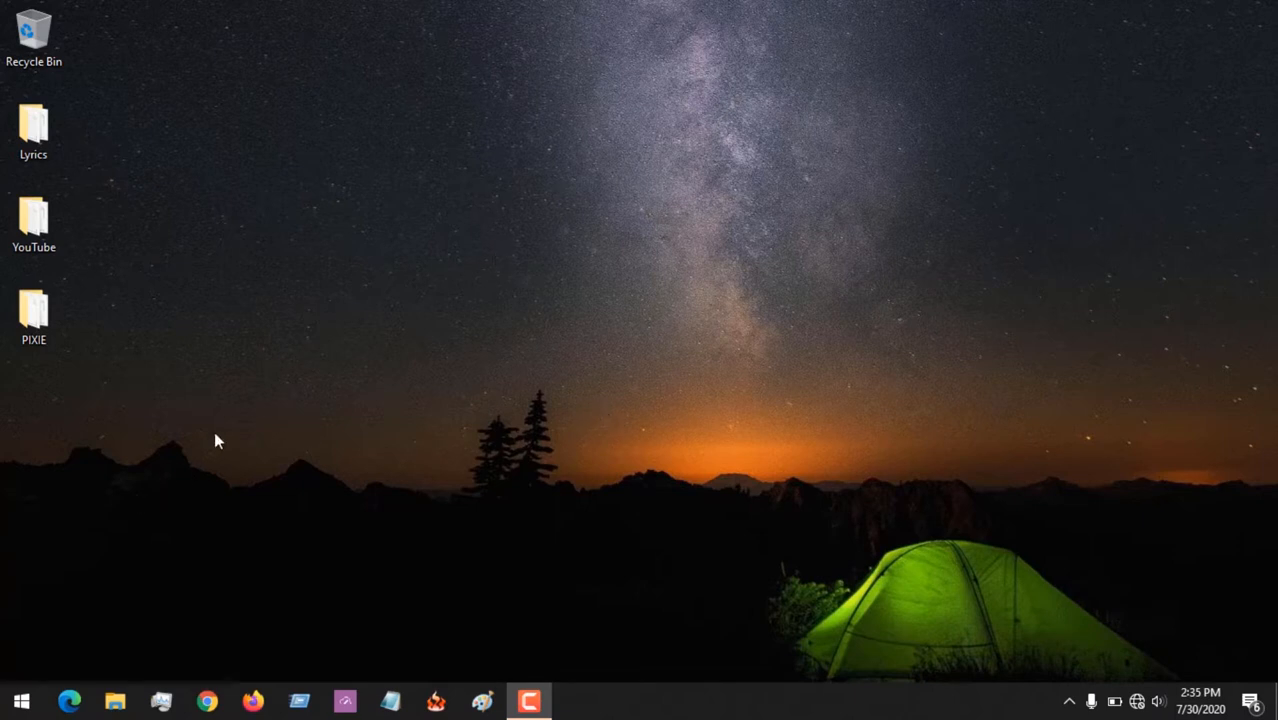
Launch SharpKeys from the taskbar, showing the Caps Lock → Turn Key Off mapping.
{"action": "left_click", "coordinate": [30, 696]}
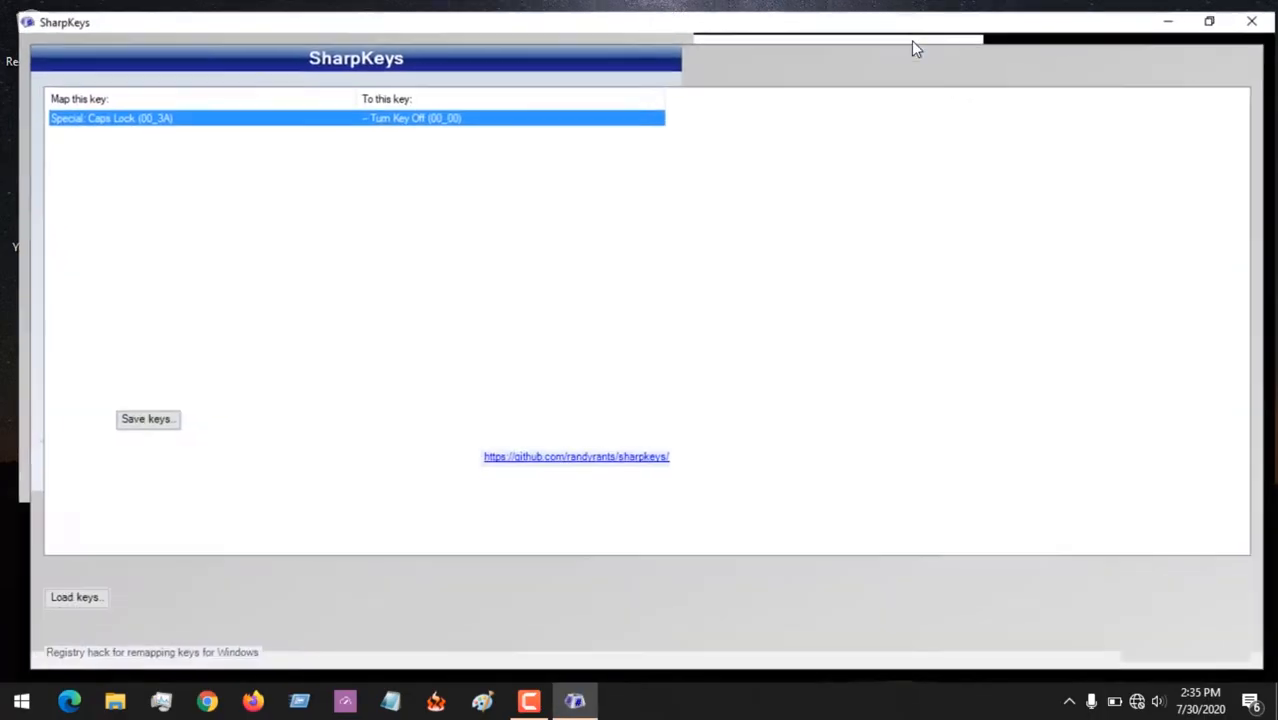
Maximize the SharpKeys window and request Delete All on the mapping list.
{"action": "left_click", "coordinate": [1208, 22]}
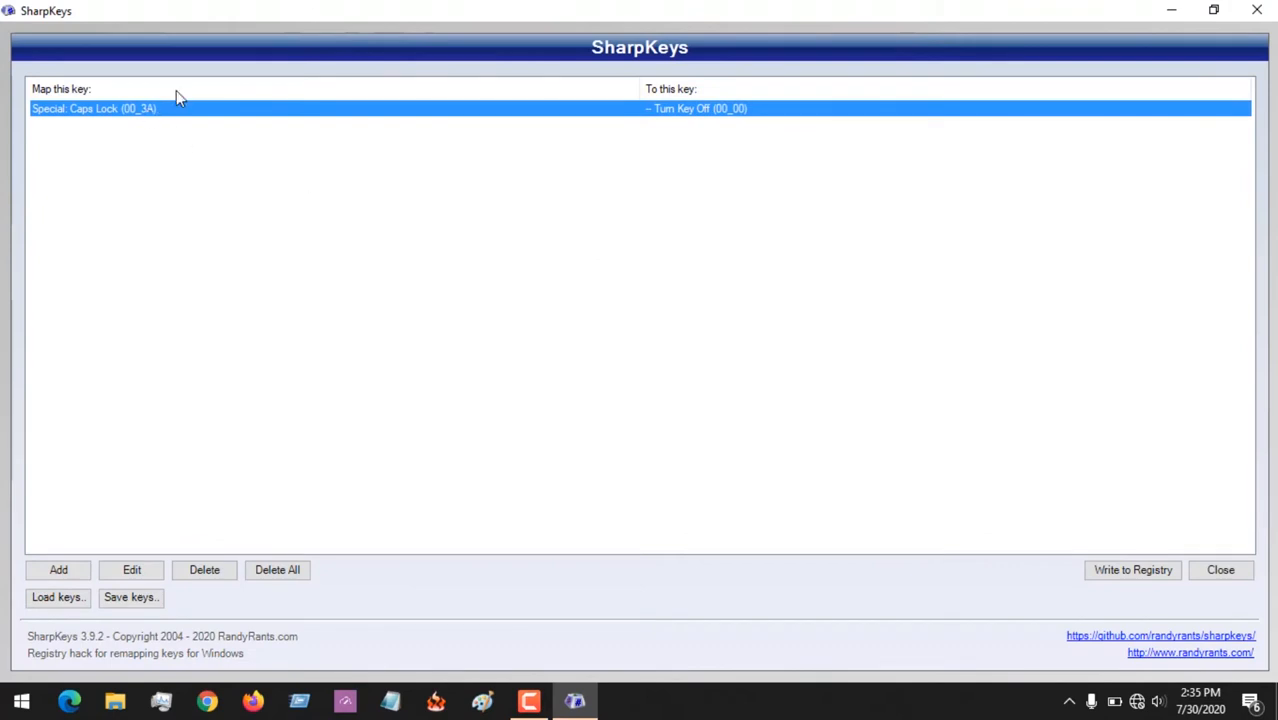
{"action": "mouse_move", "coordinate": [168, 116]}
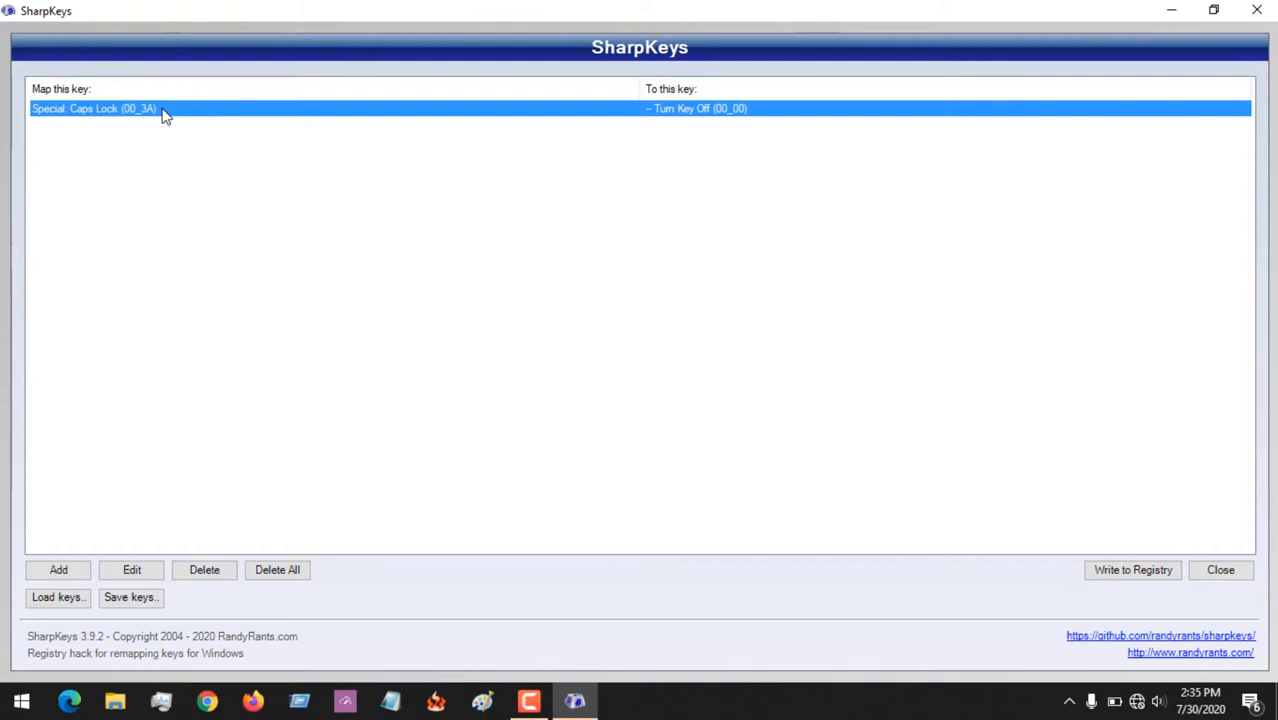
{"action": "mouse_move", "coordinate": [276, 70]}
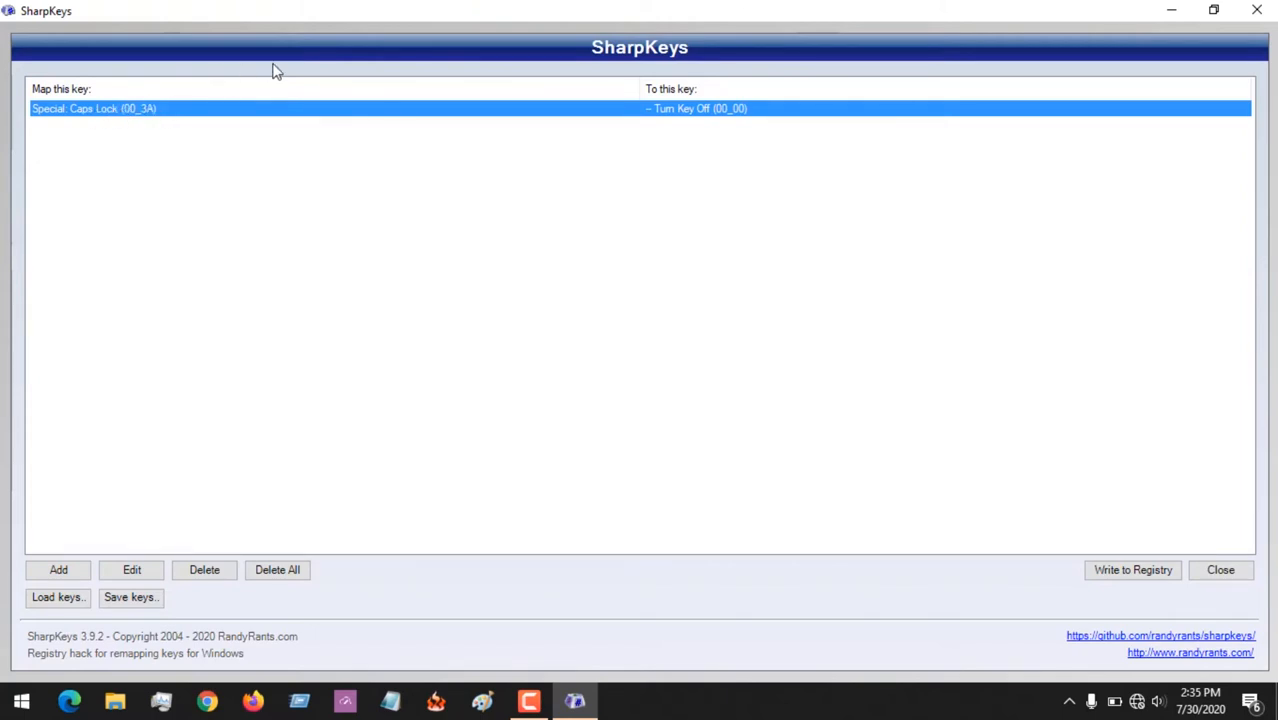
{"action": "mouse_move", "coordinate": [200, 124]}
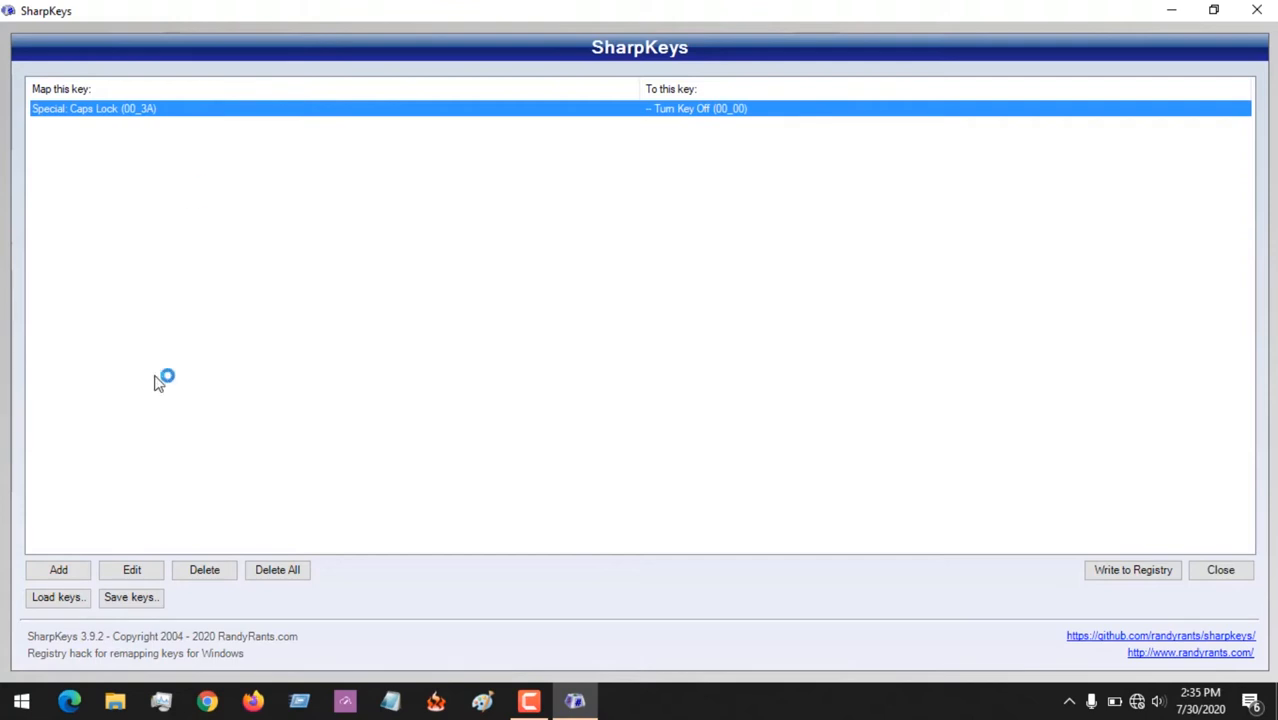
{"action": "left_click", "coordinate": [276, 570]}
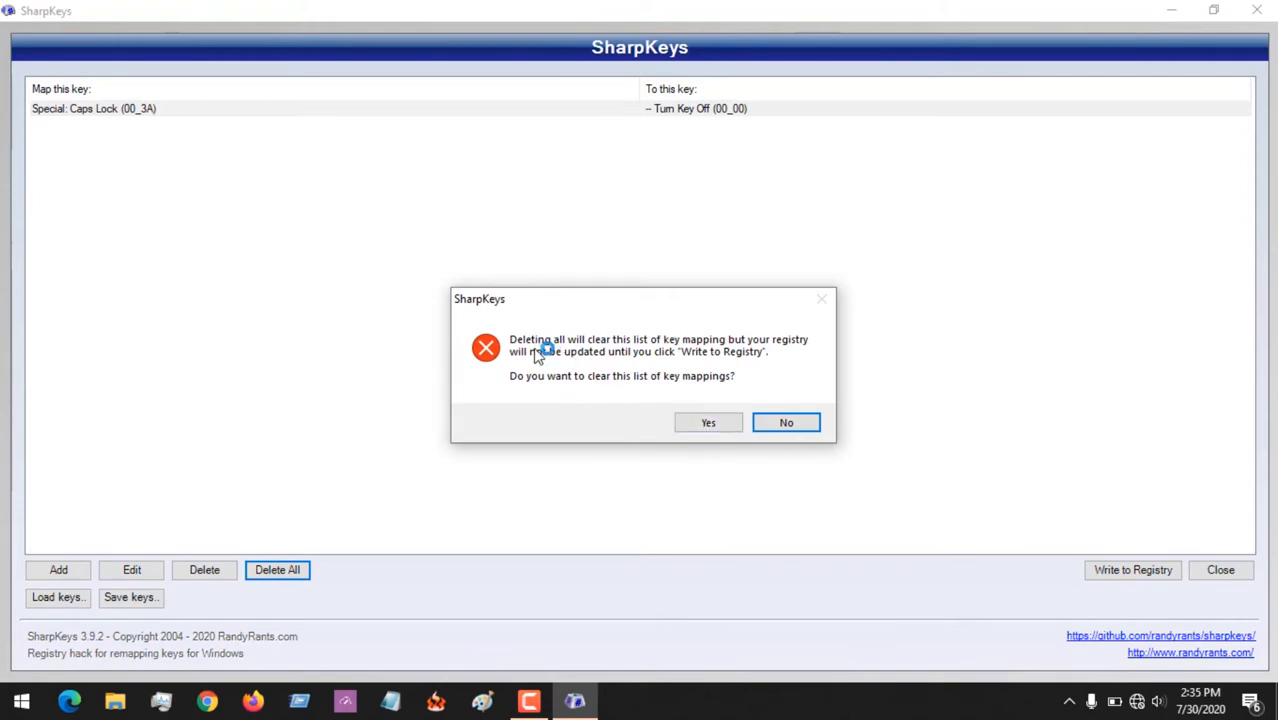
{"action": "mouse_move", "coordinate": [772, 338]}
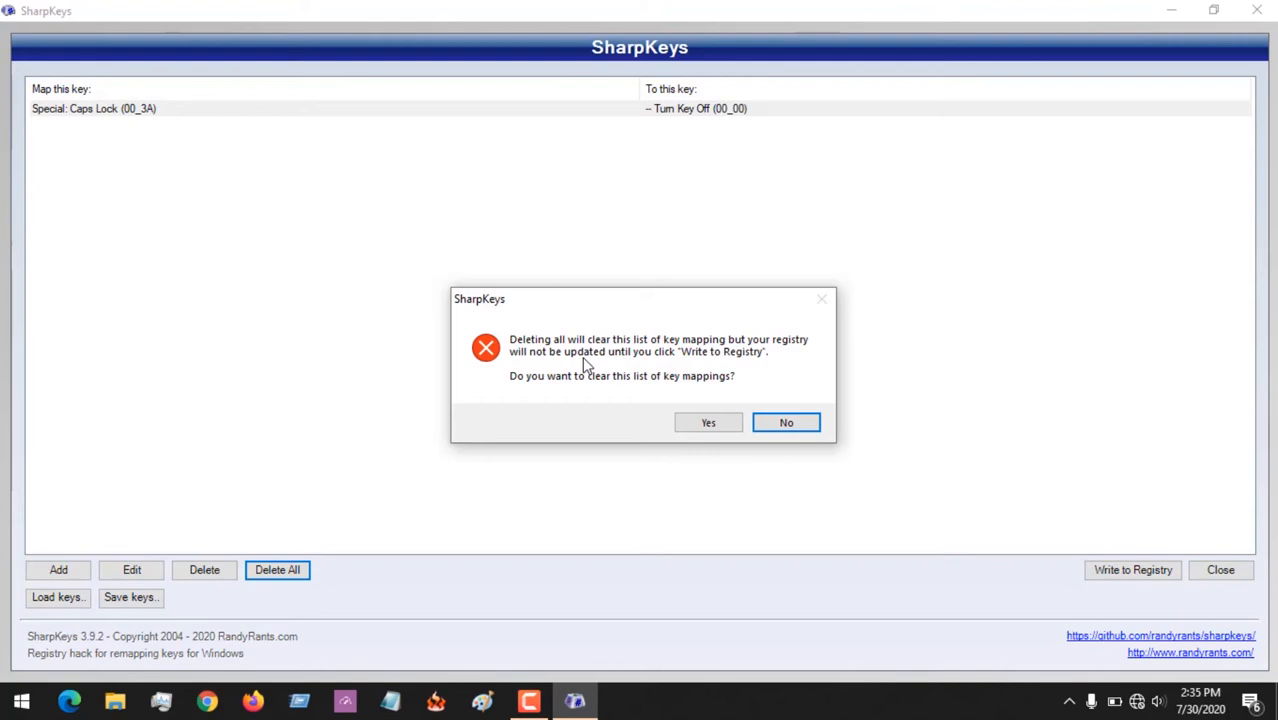
{"action": "mouse_move", "coordinate": [548, 390]}
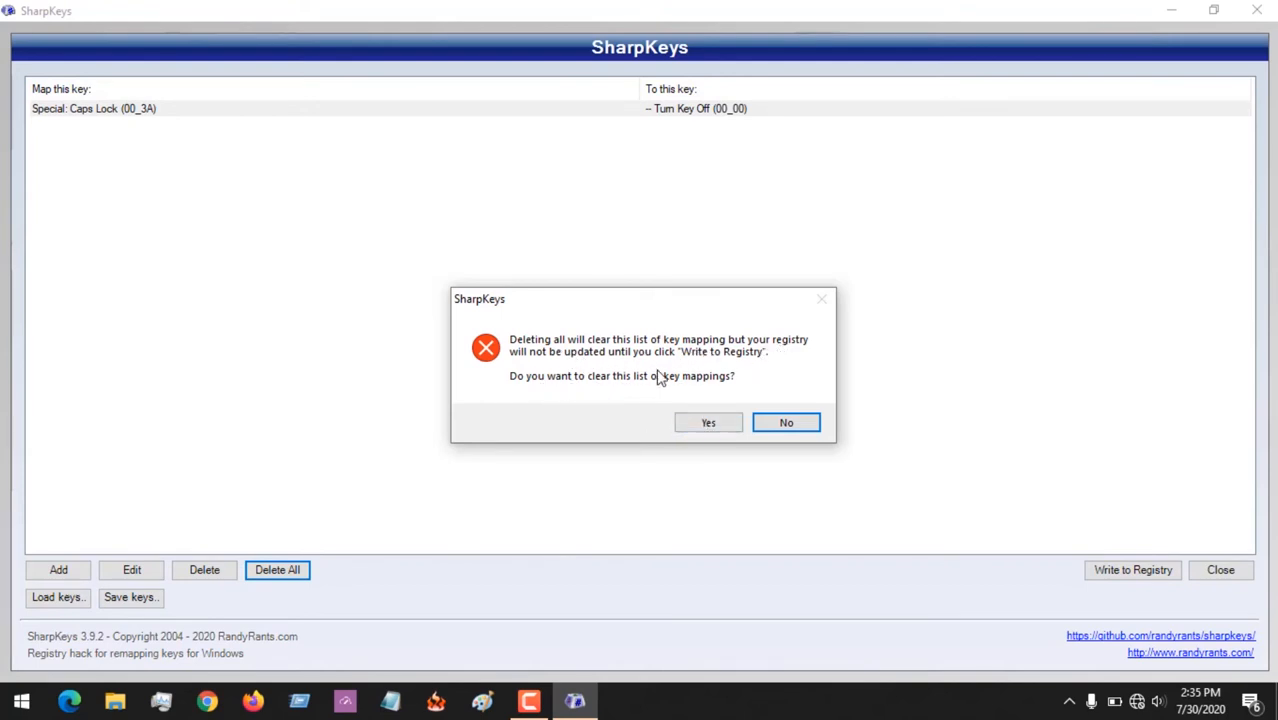
Confirm Yes to clear all mappings, leaving the list empty.
{"action": "left_click", "coordinate": [708, 422]}
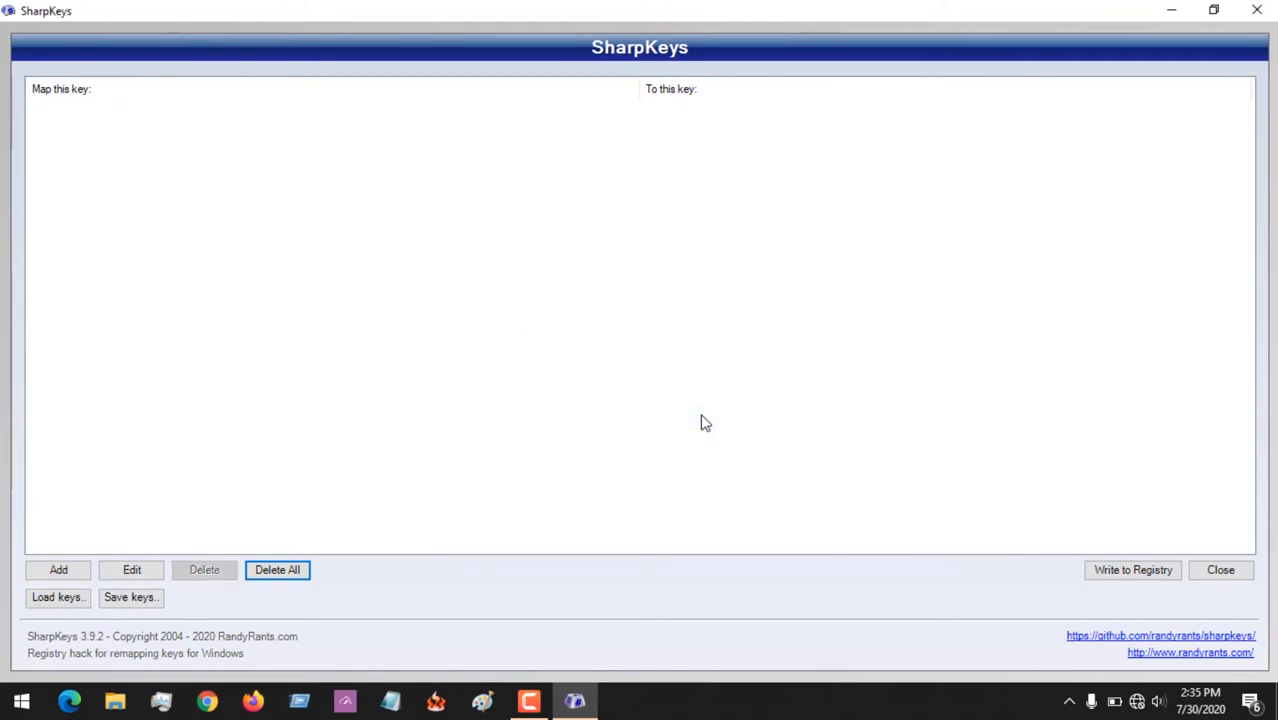
{"action": "mouse_move", "coordinate": [1116, 572]}
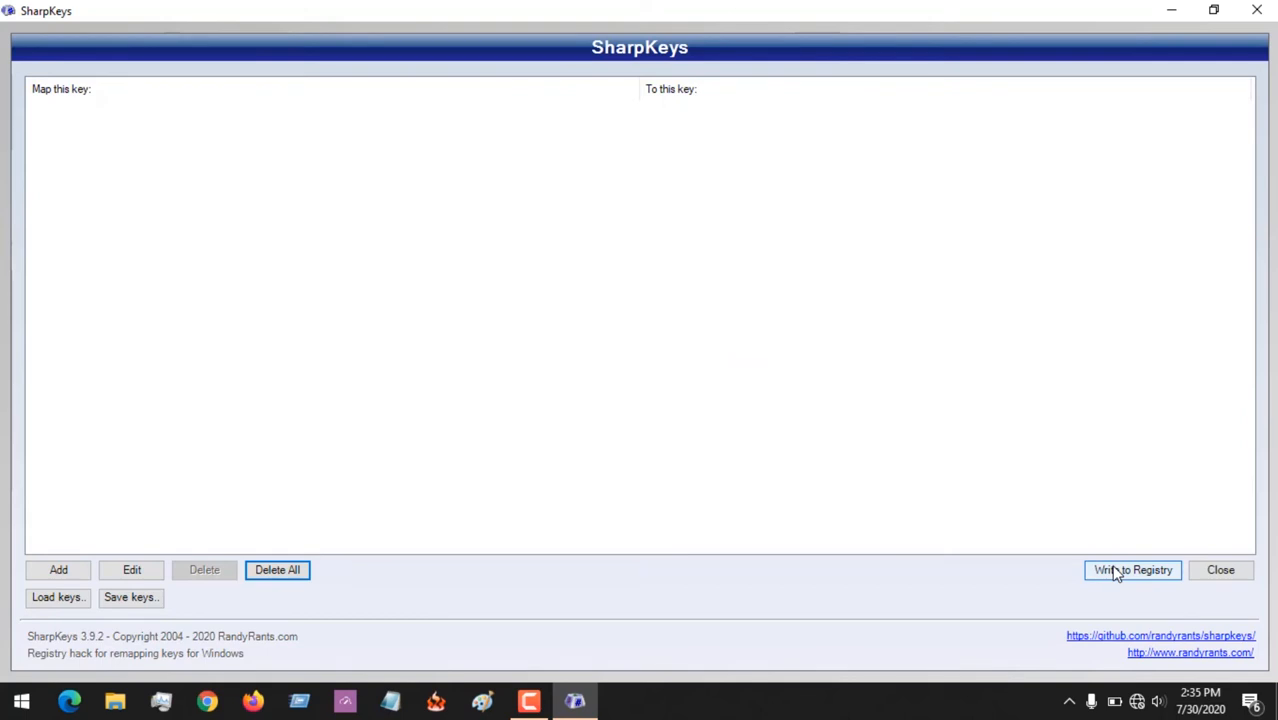
Write the empty mapping list to the registry, acknowledge success, and close SharpKeys.
{"action": "left_click", "coordinate": [1132, 570]}
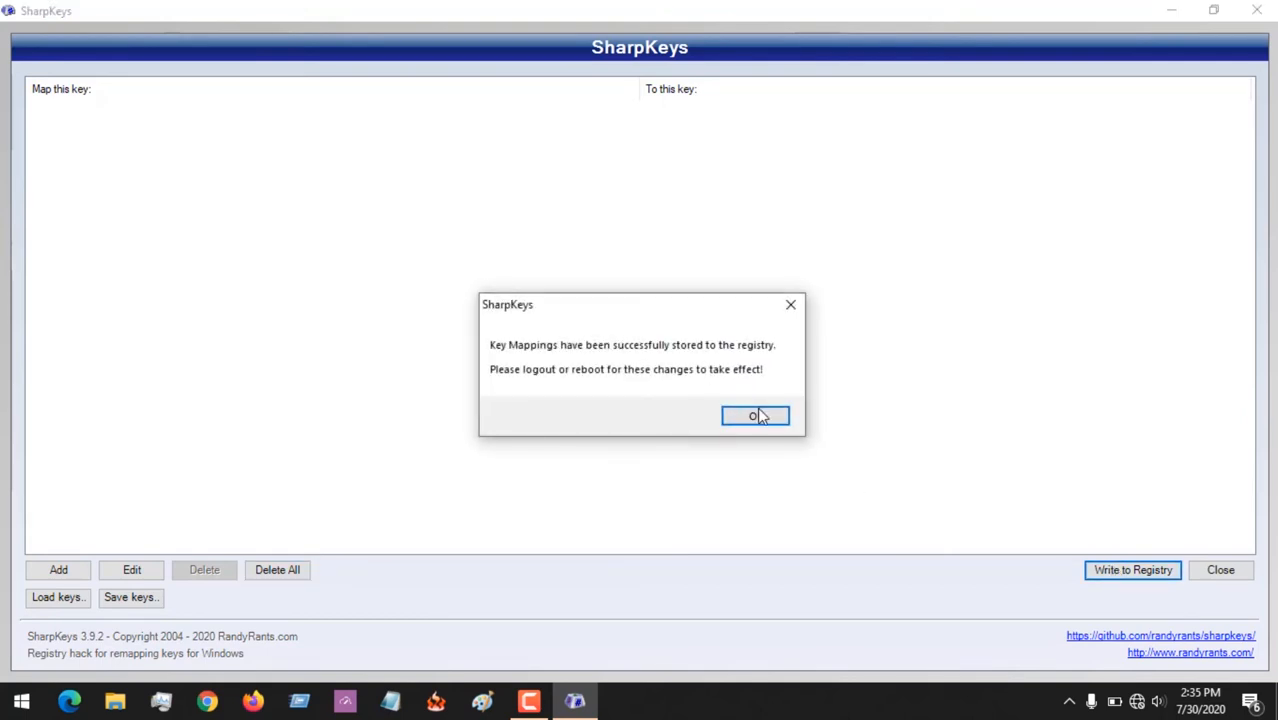
{"action": "mouse_move", "coordinate": [732, 376]}
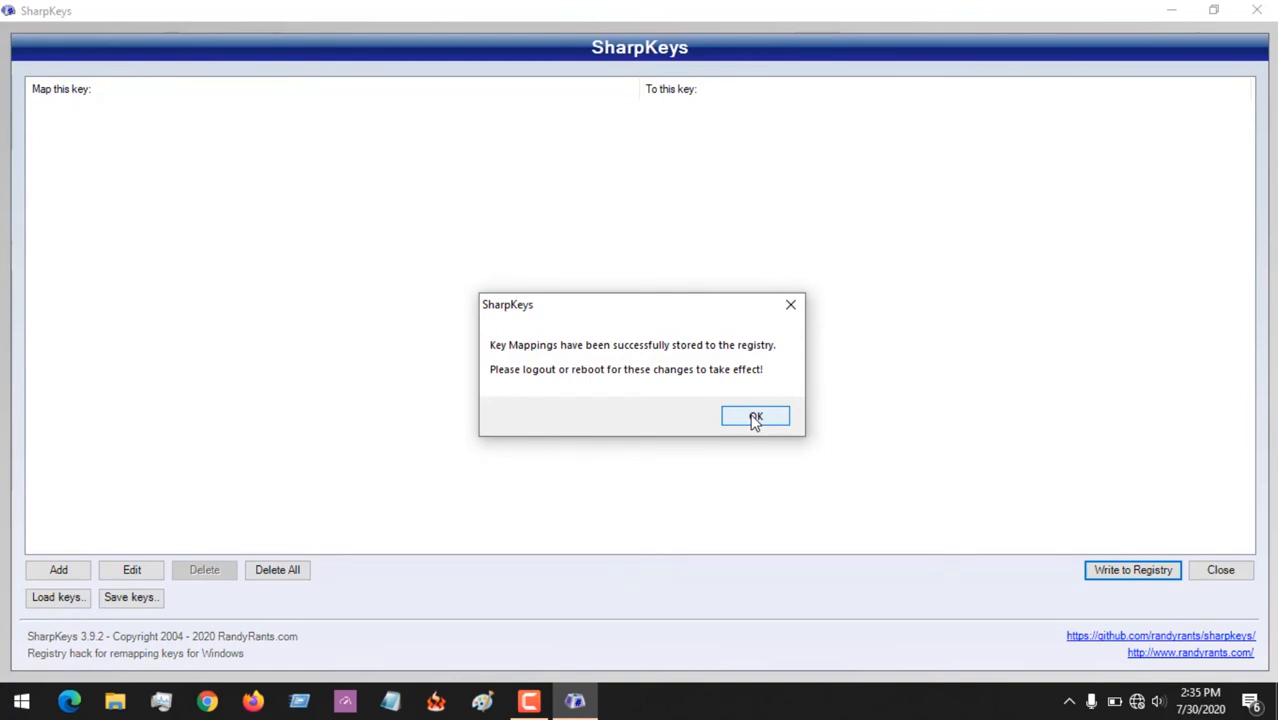
{"action": "left_click", "coordinate": [756, 414]}
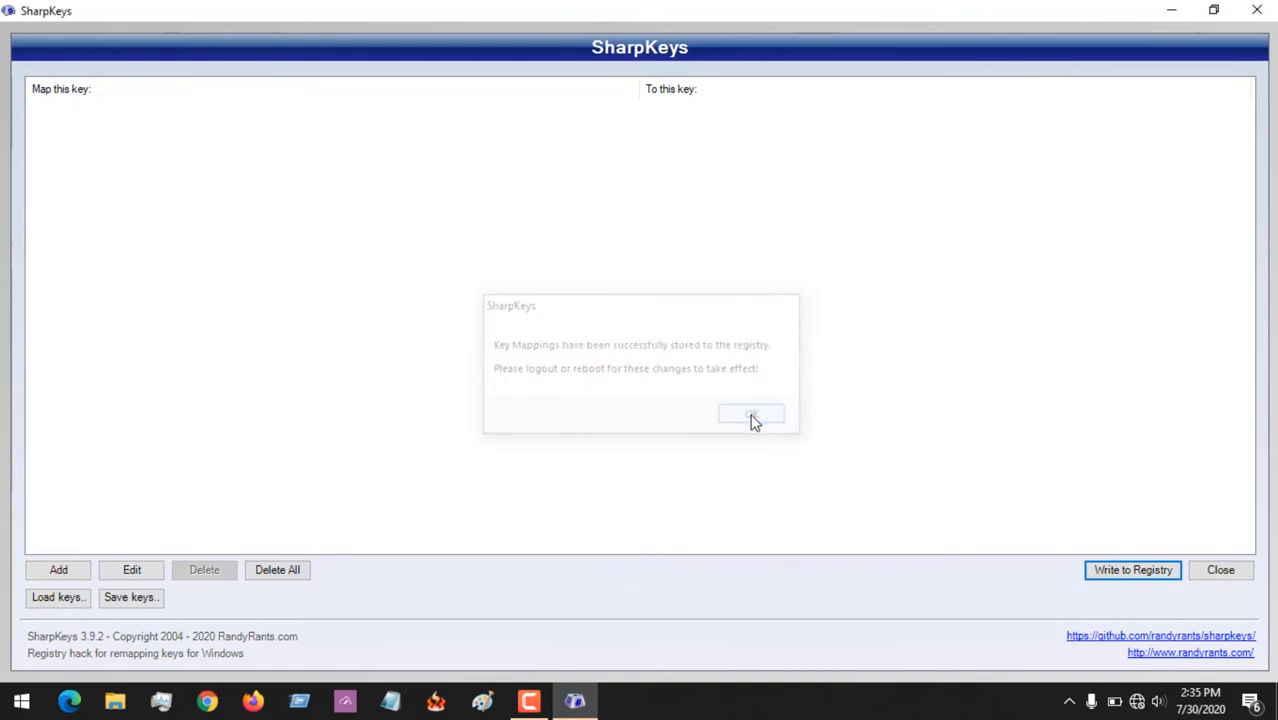
{"action": "left_click", "coordinate": [752, 414]}
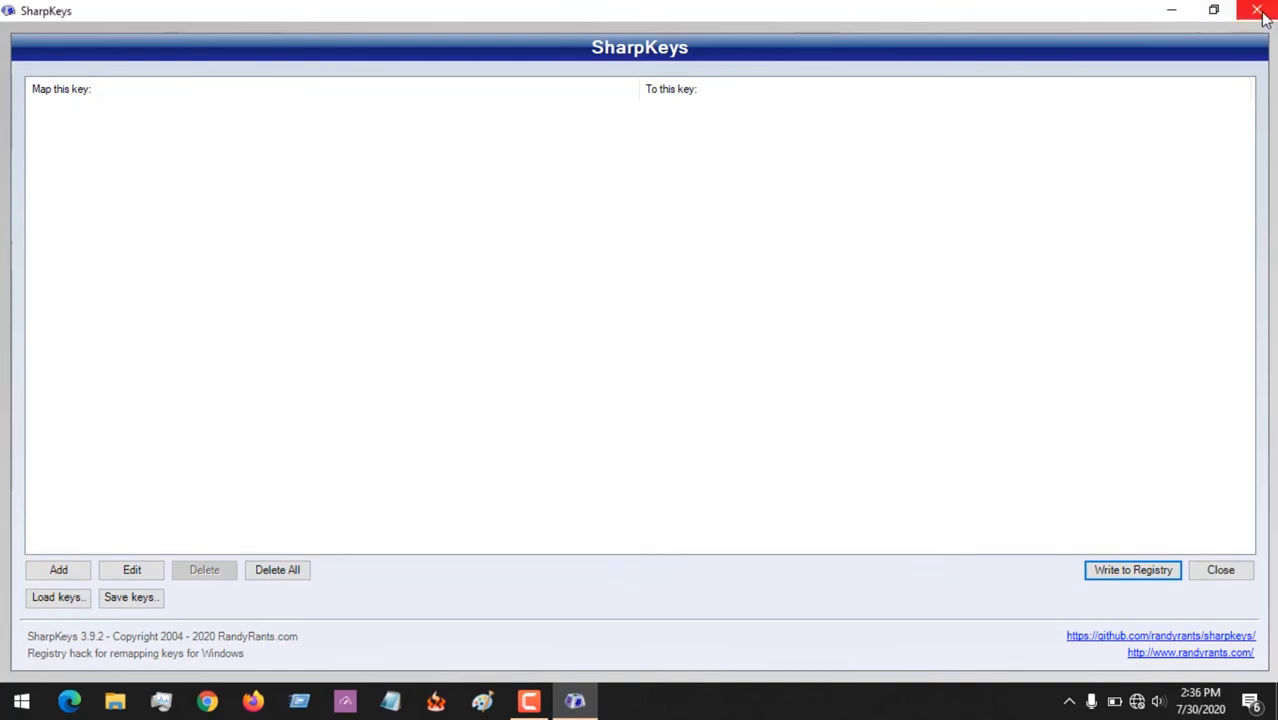
{"action": "left_click", "coordinate": [1260, 10]}
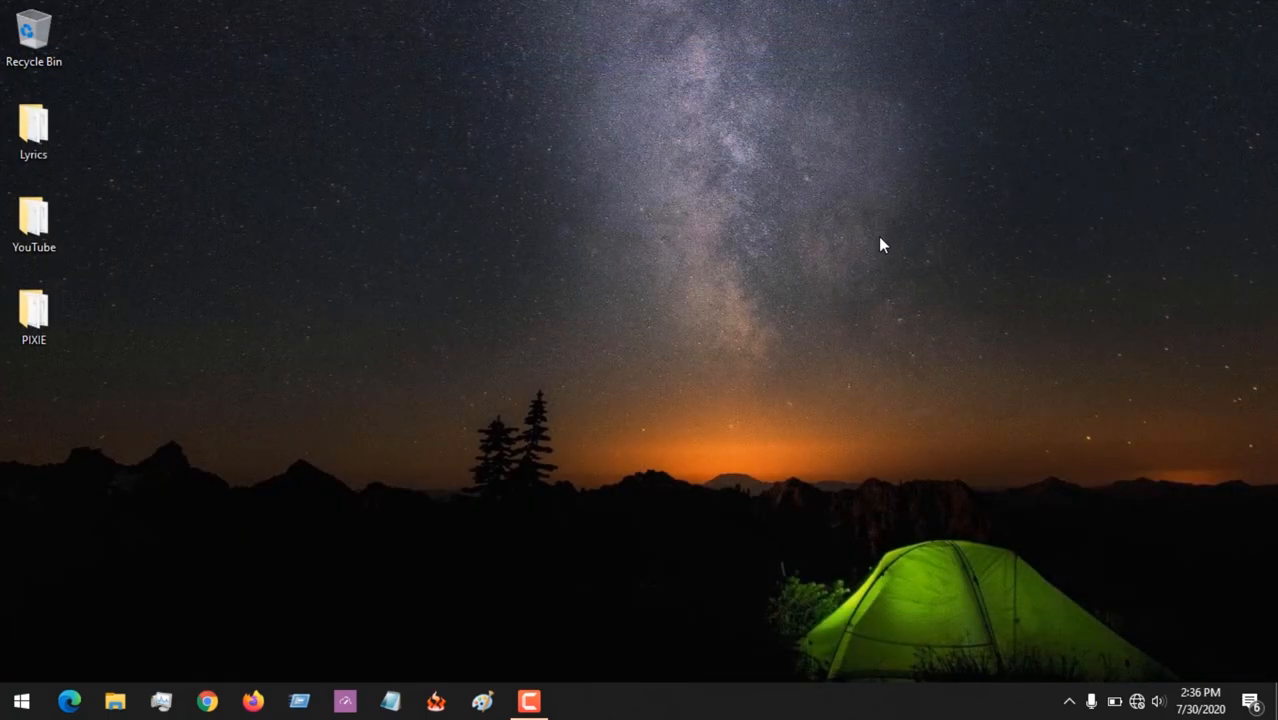